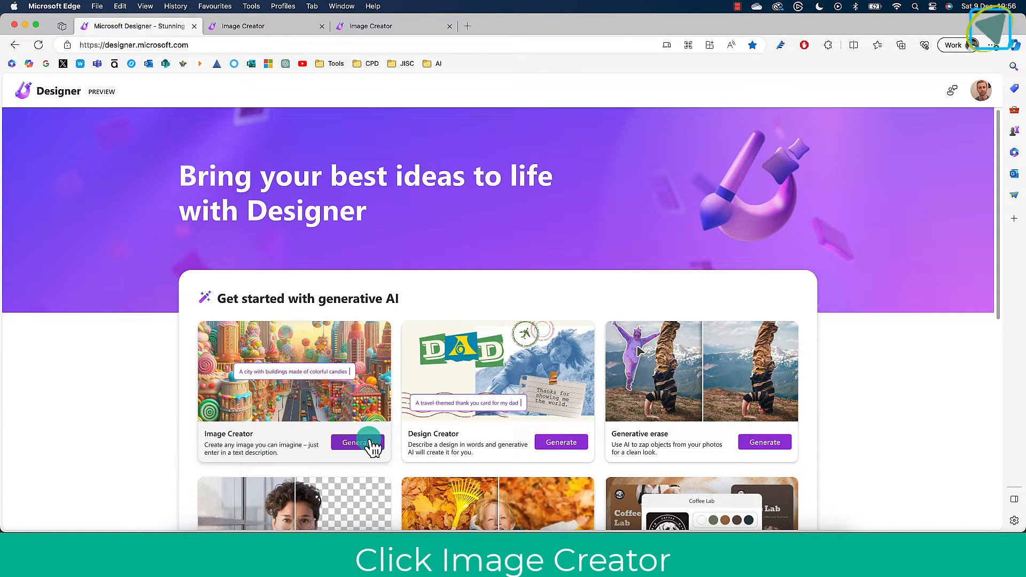
# Launch Image Creator from the Generate button on the Designer home page.
pyautogui.click(358, 442)
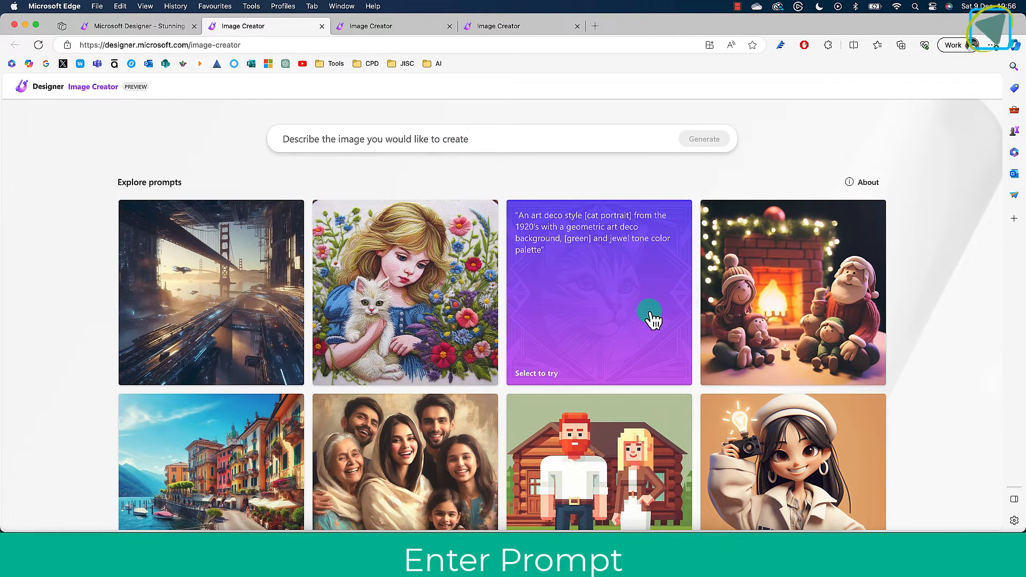
# Load the cartoon girl example and fill in Male, A Blue Hoody, A Coffee Cup.
pyautogui.scroll(-3)
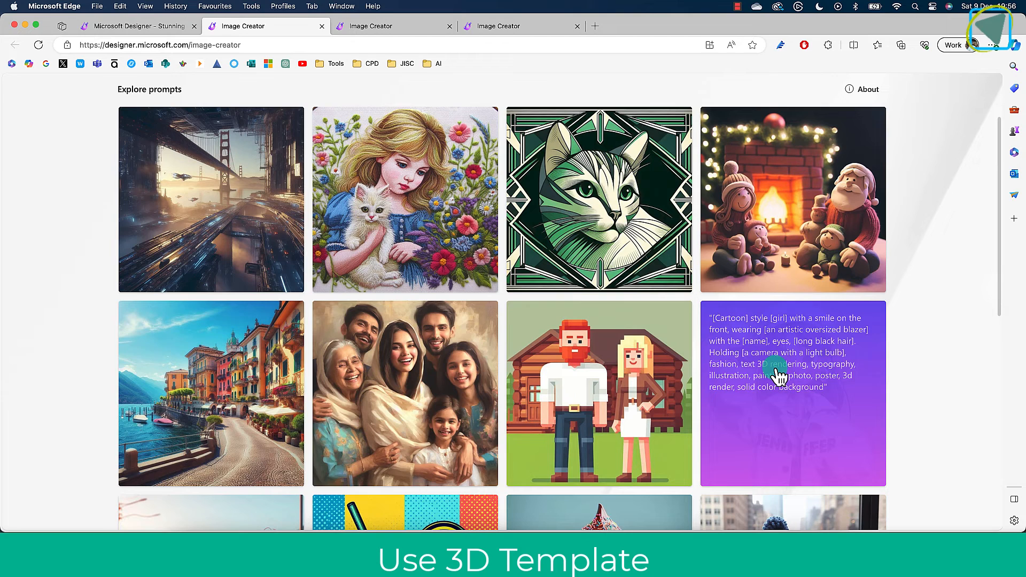
pyautogui.click(792, 353)
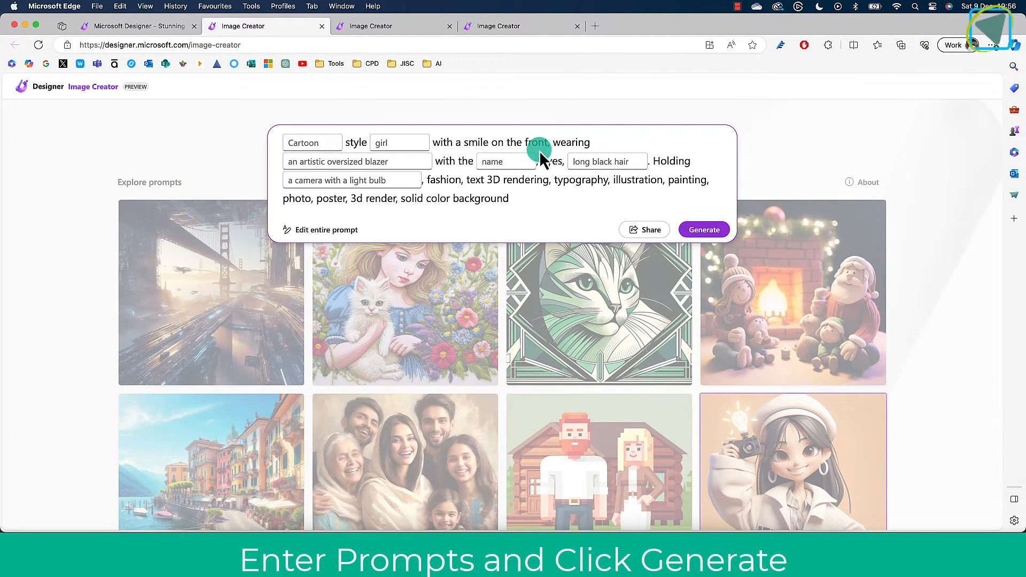
pyautogui.click(312, 142)
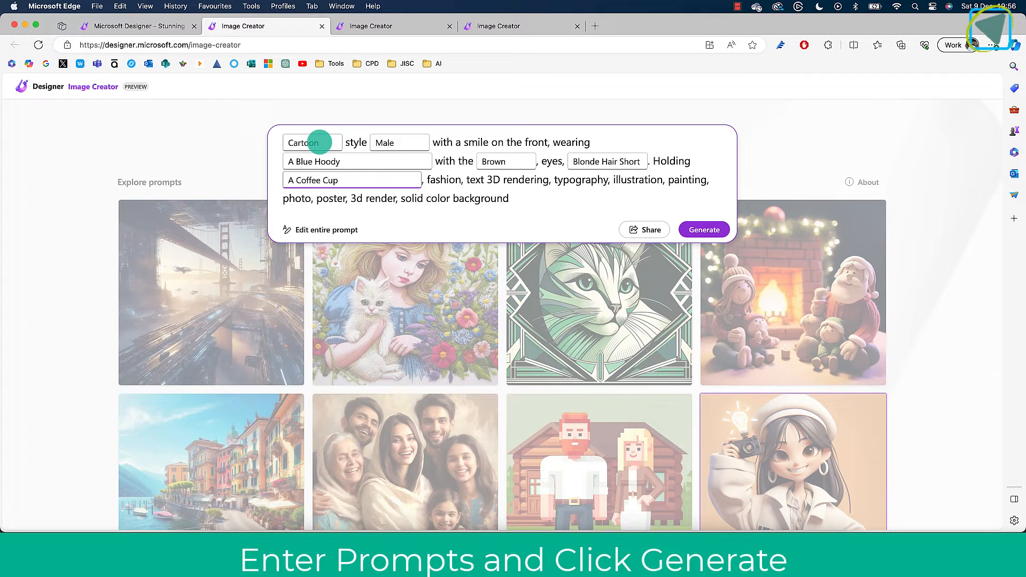
# Generate four cartoon images of the young man in a blue hoodie.
pyautogui.click(703, 230)
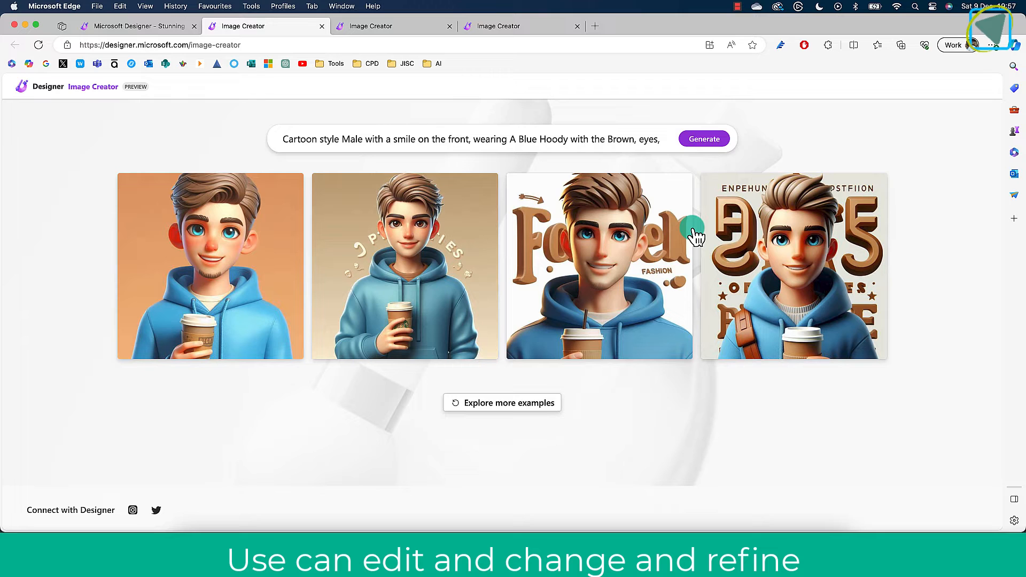
# Reopen the prompt fields and switch to editing the entire prompt as text.
pyautogui.click(469, 139)
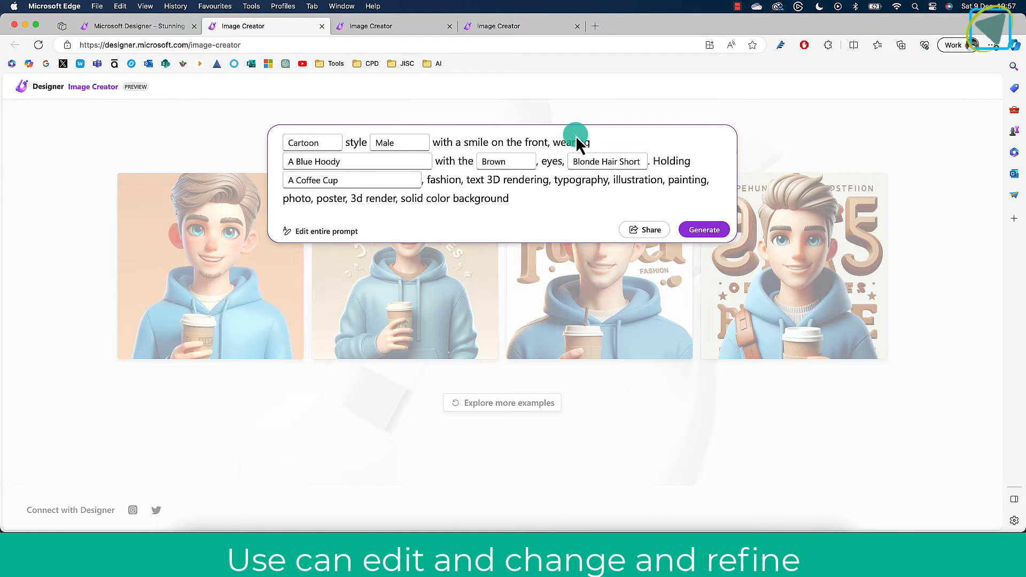
pyautogui.moveTo(359, 235)
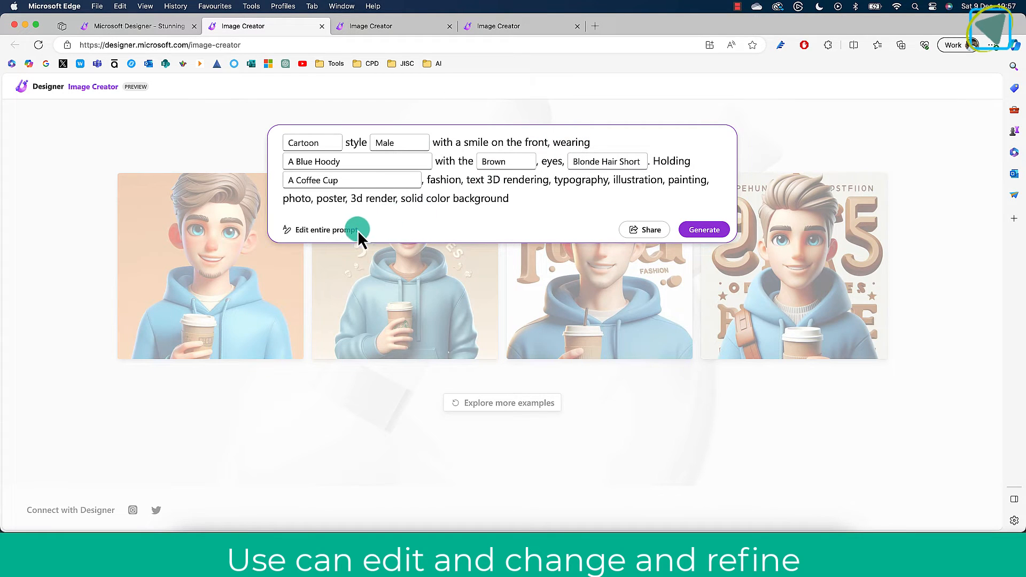
pyautogui.click(326, 229)
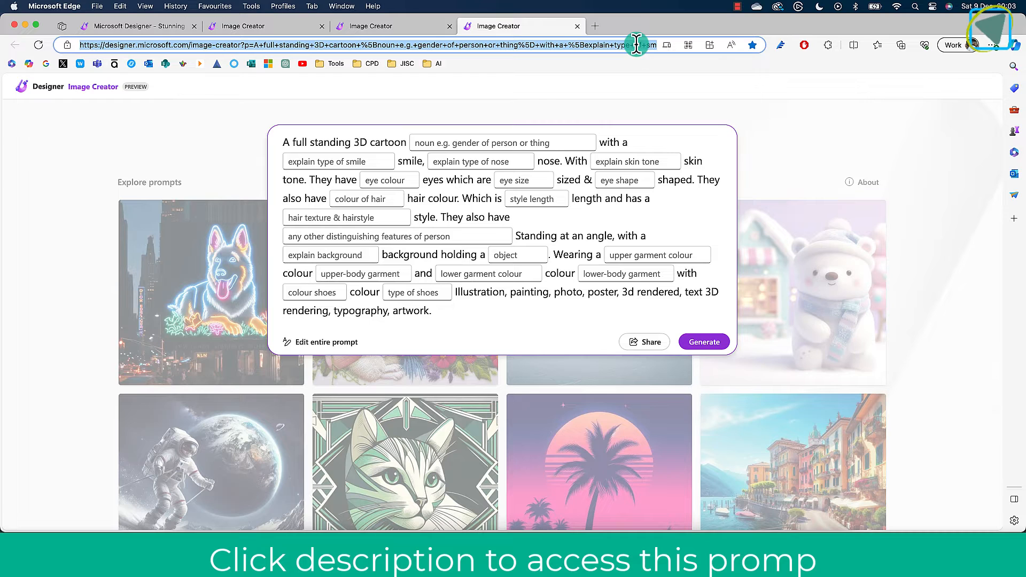
pyautogui.moveTo(658, 214)
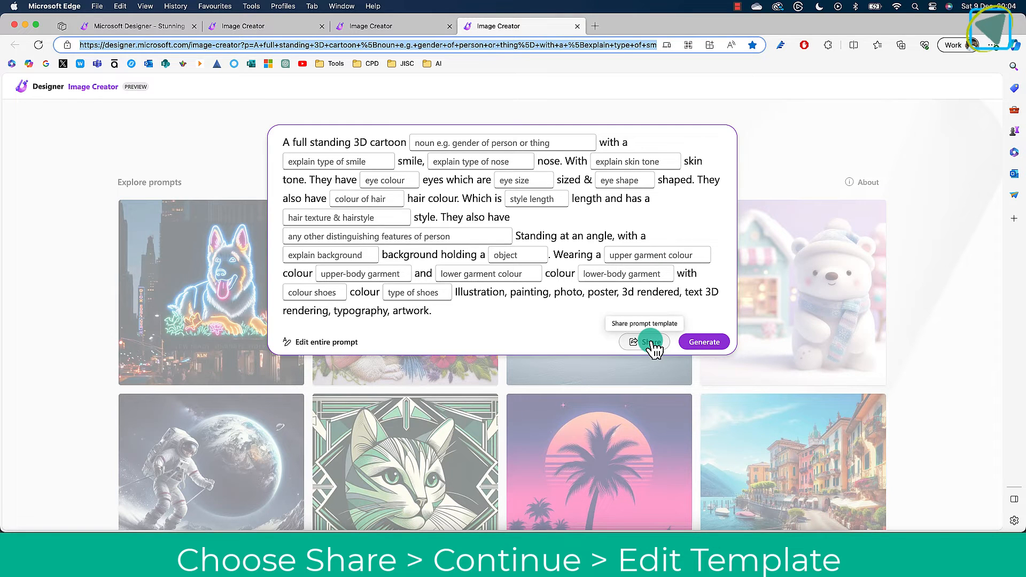
# Share the prompt as a template and continue to the variable fields step.
pyautogui.click(644, 341)
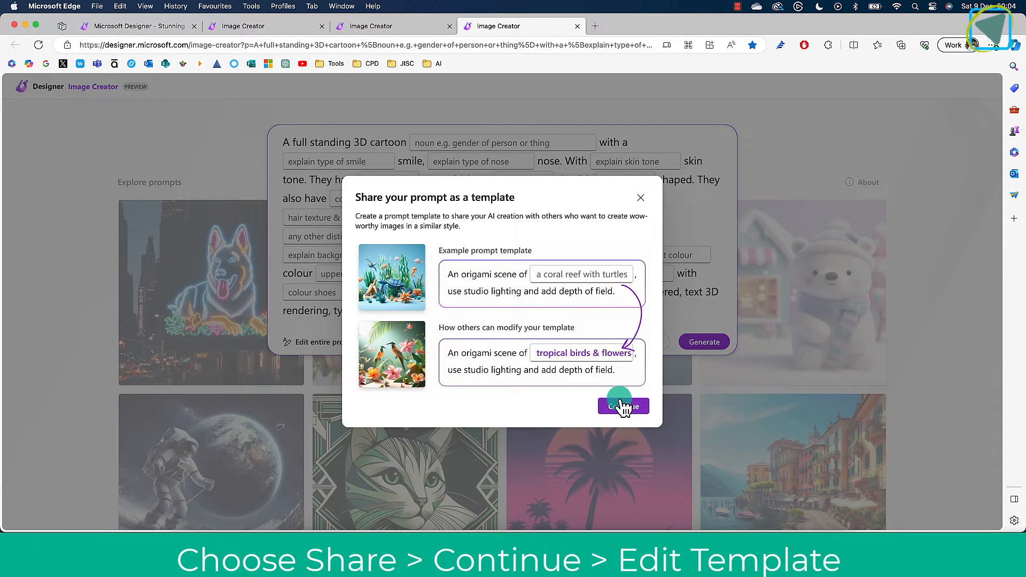
pyautogui.click(622, 406)
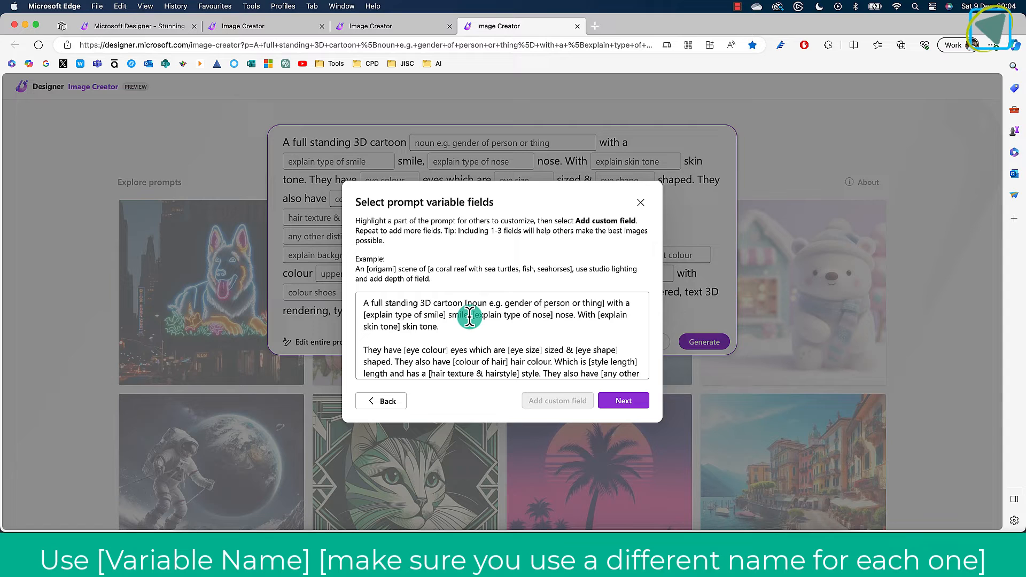
pyautogui.moveTo(460, 262)
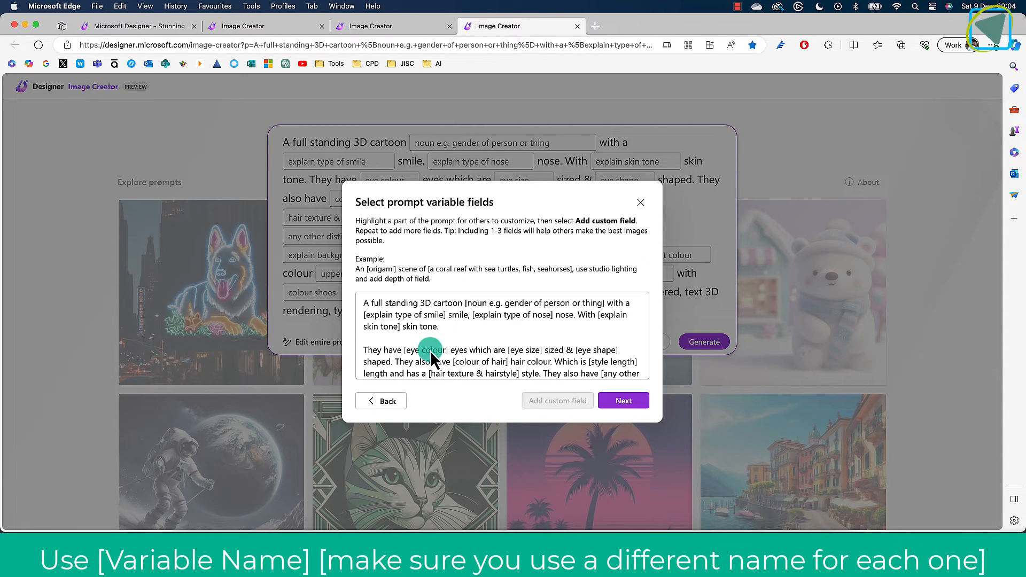
# Replace the template text with the revised bracketed prompt from Word and confirm.
pyautogui.click(80, 63)
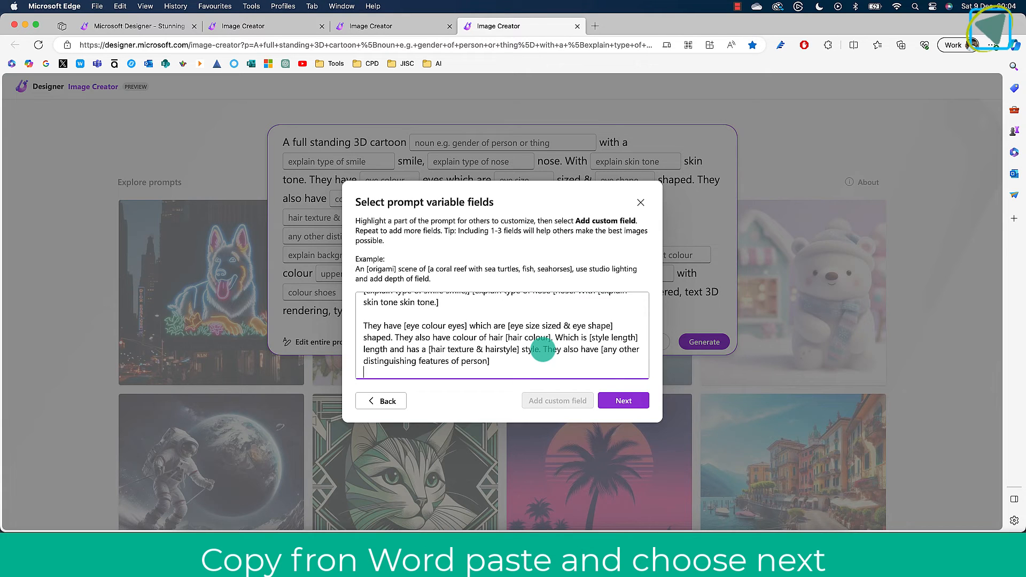
pyautogui.click(622, 400)
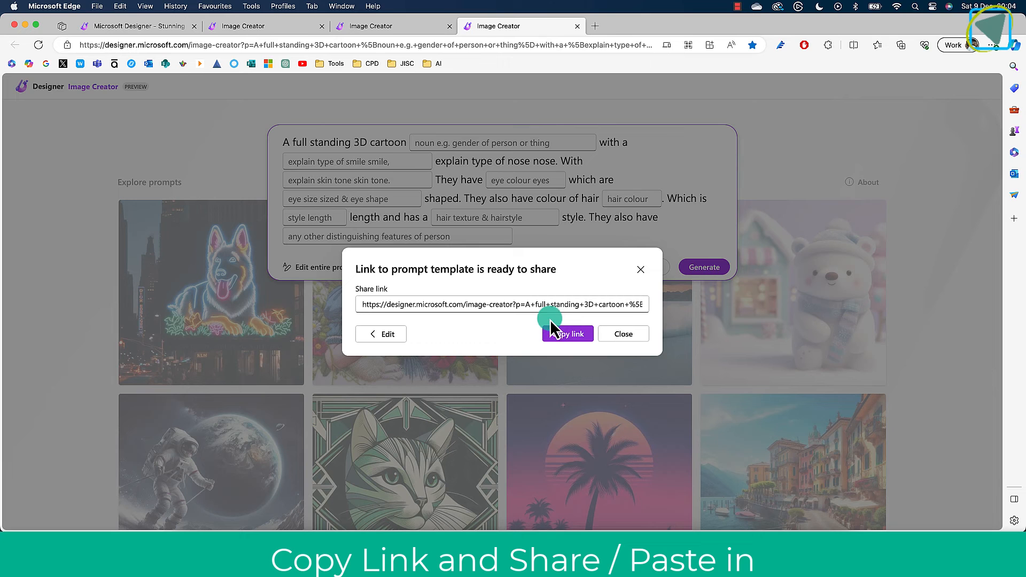
# Copy the template's share link and open it to load the 3D cartoon template.
pyautogui.click(358, 44)
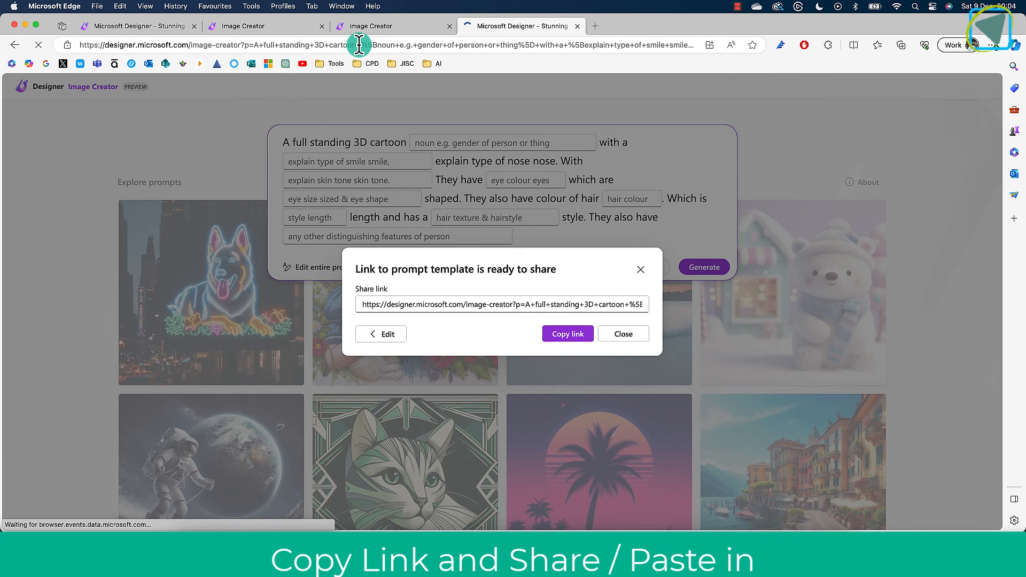
pyautogui.click(622, 333)
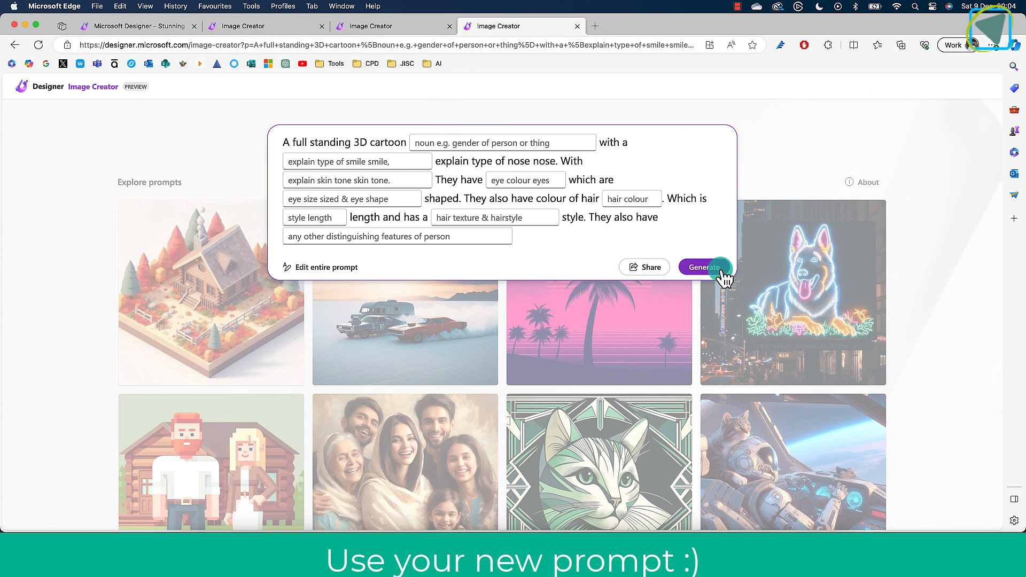
pyautogui.moveTo(752, 11)
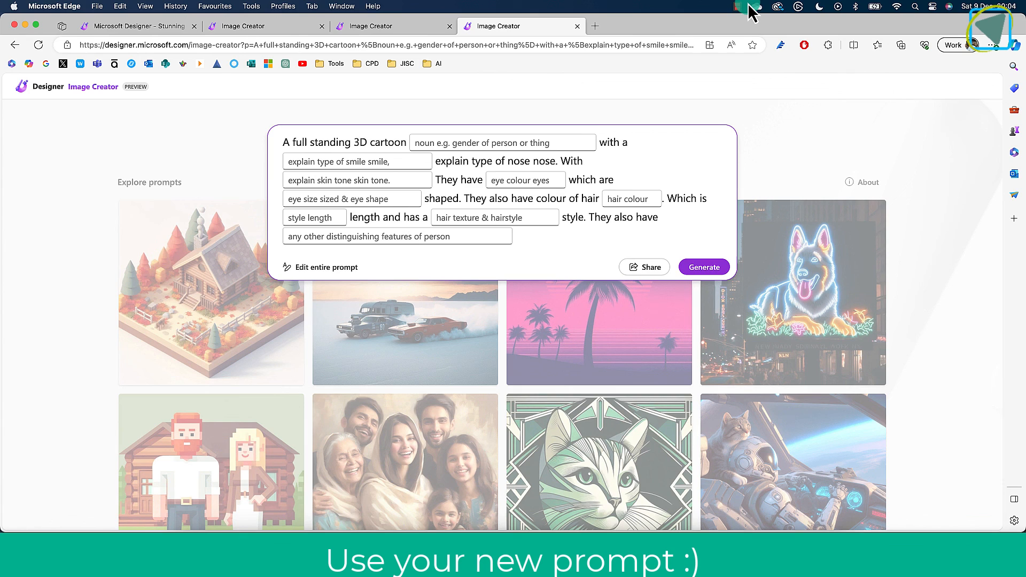